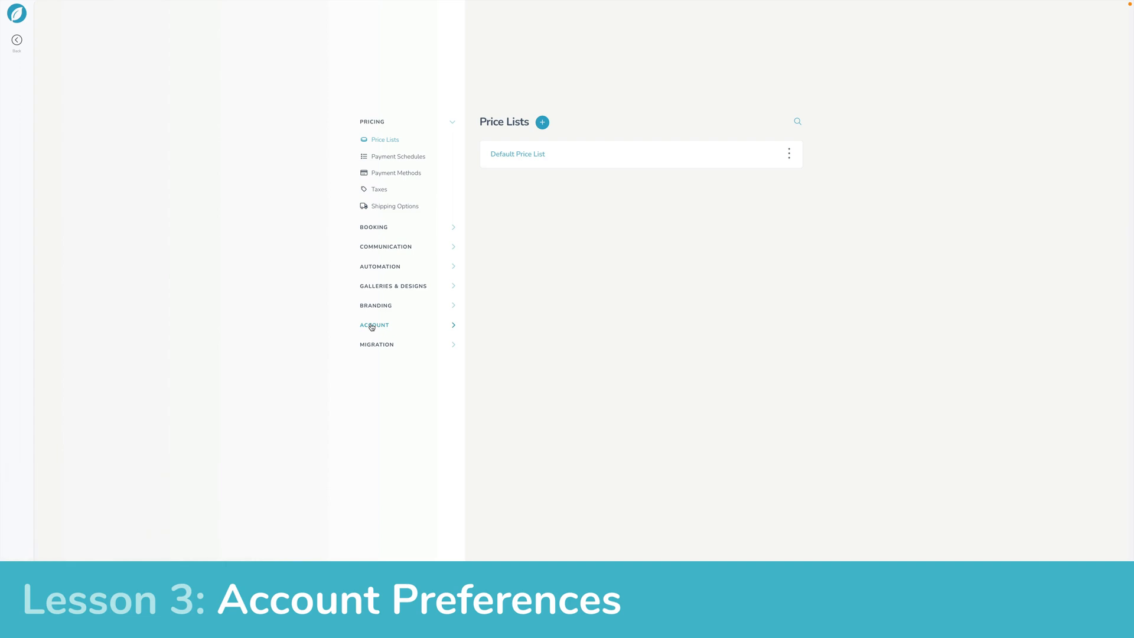
- Open account Preferences and set the mileage unit to Kilometers
left_click(374, 325)
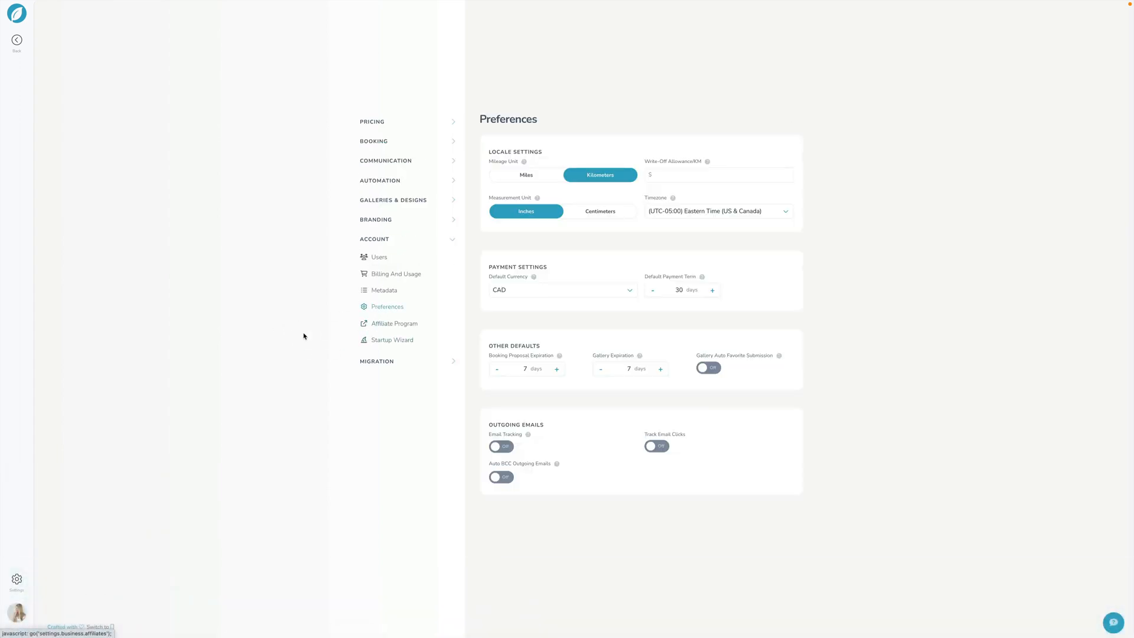
mouse_move(315, 338)
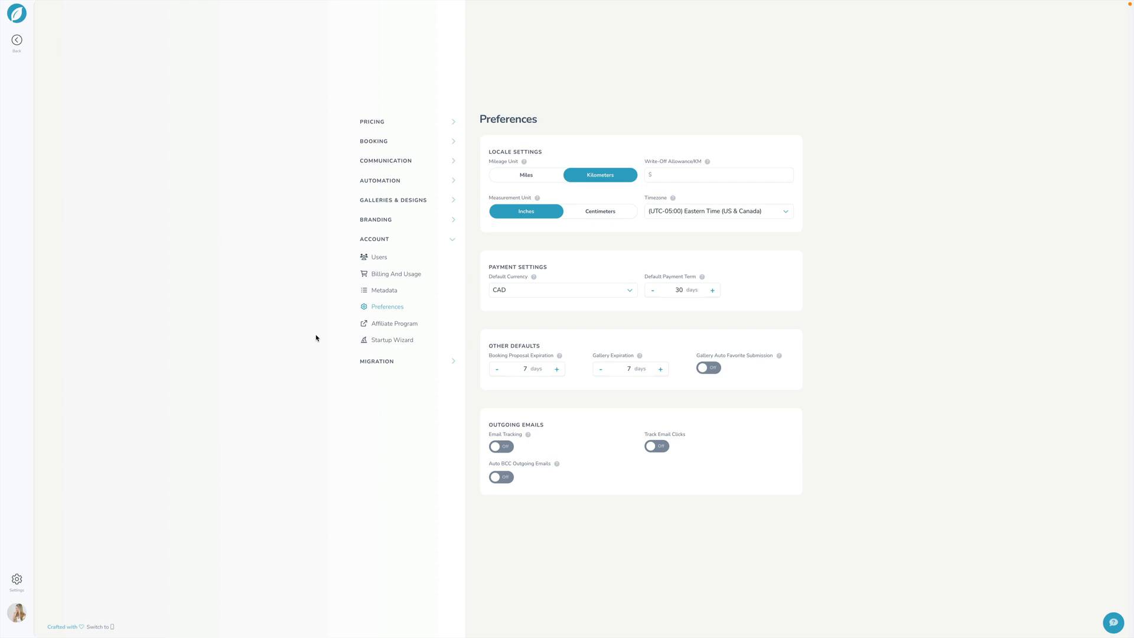
mouse_move(509, 168)
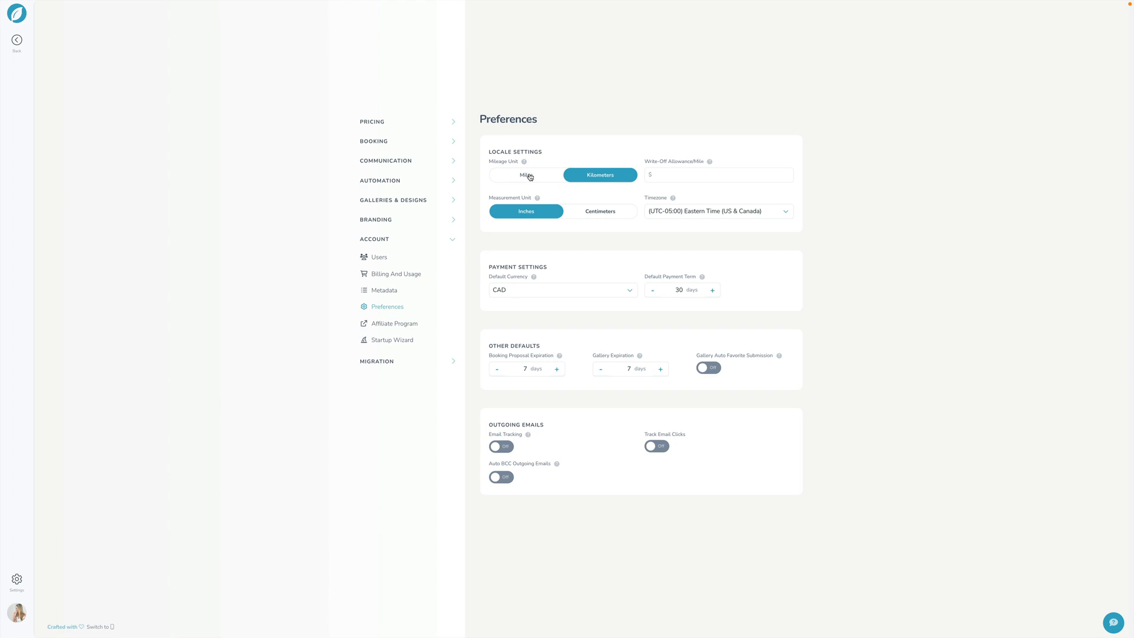
left_click(599, 174)
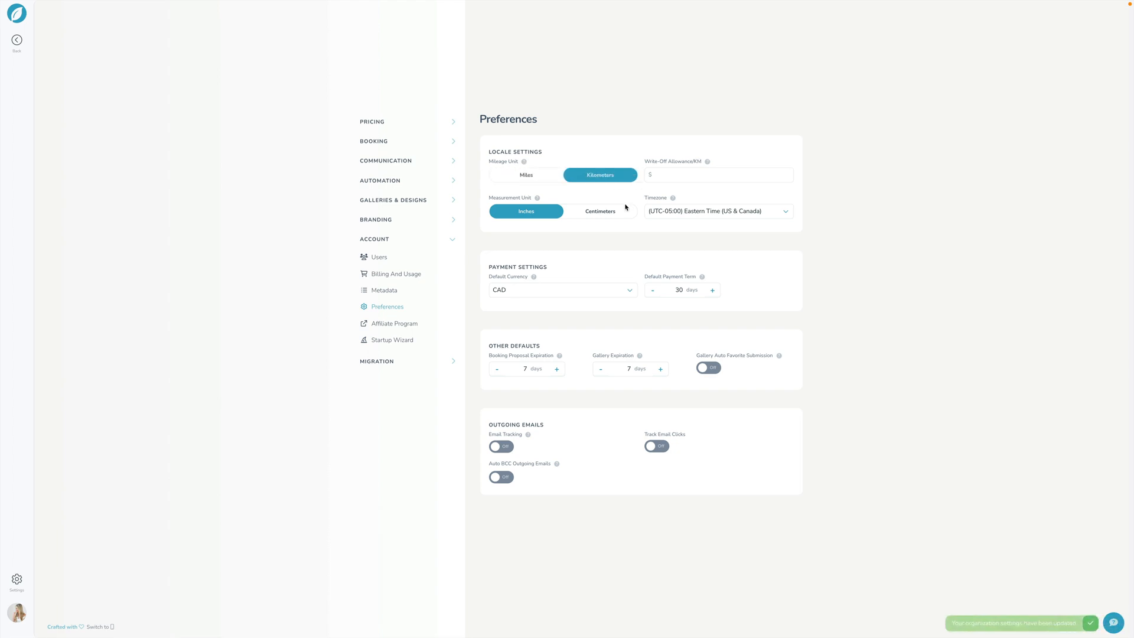
- Enter 0.80 as the write-off allowance per kilometer
left_click(718, 175)
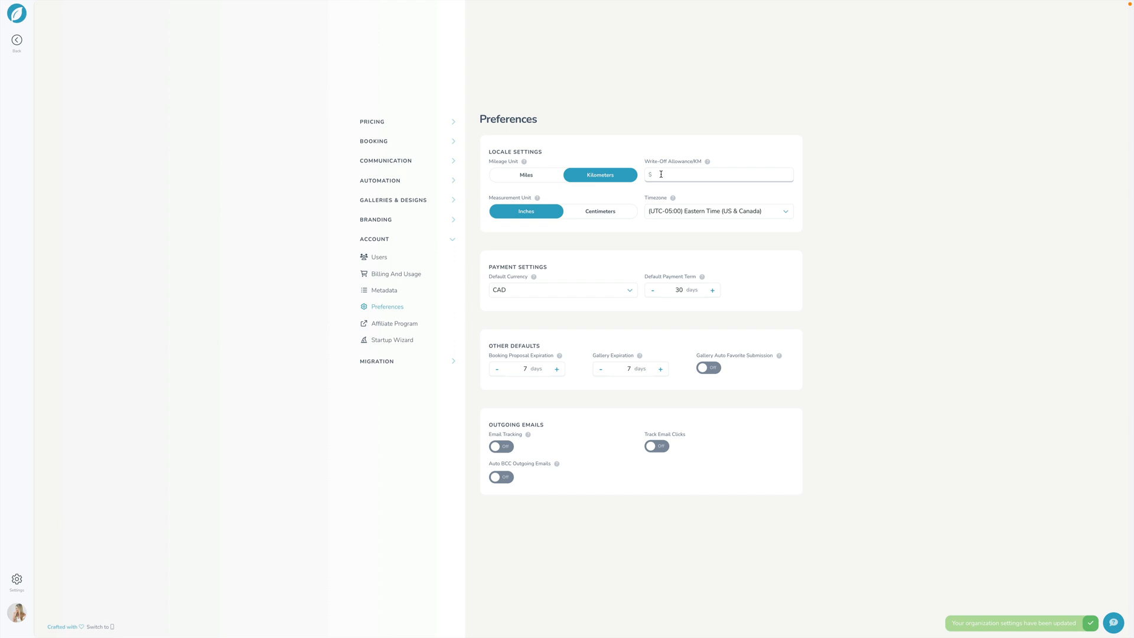
left_click(718, 174)
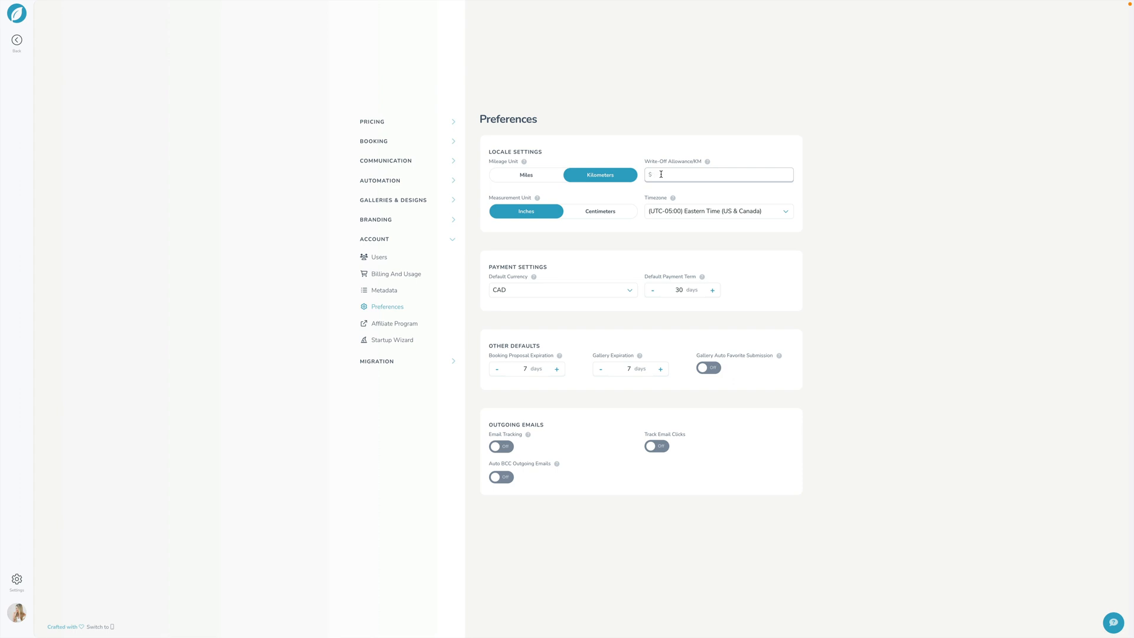
type("0.80")
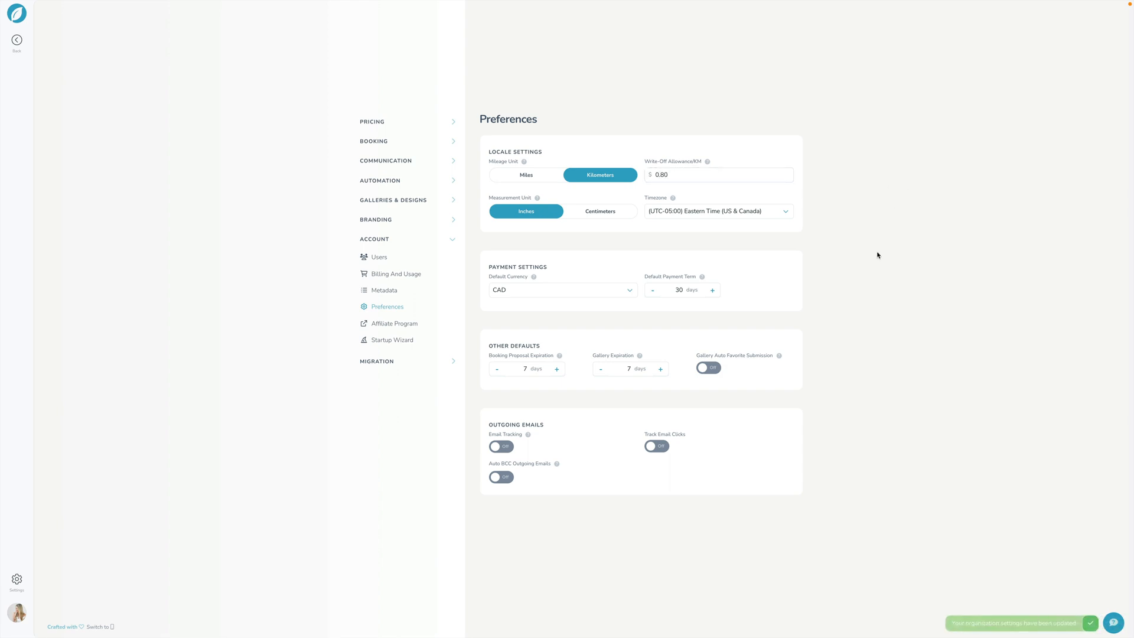
mouse_move(505, 199)
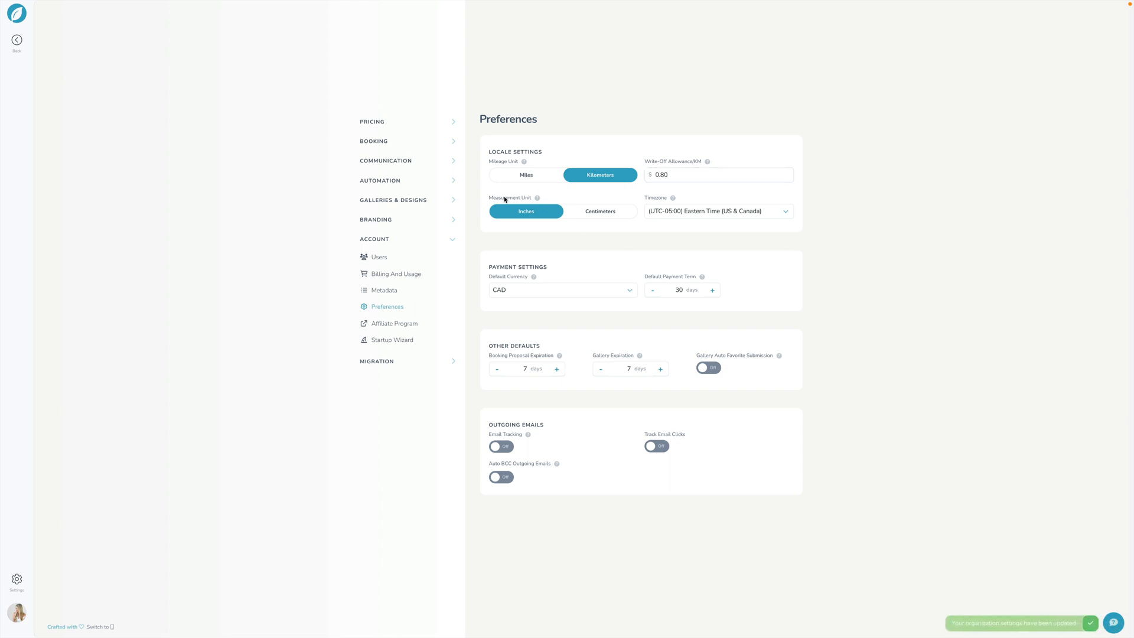
- Check the default currency dropdown, which reads CAD
left_click(600, 210)
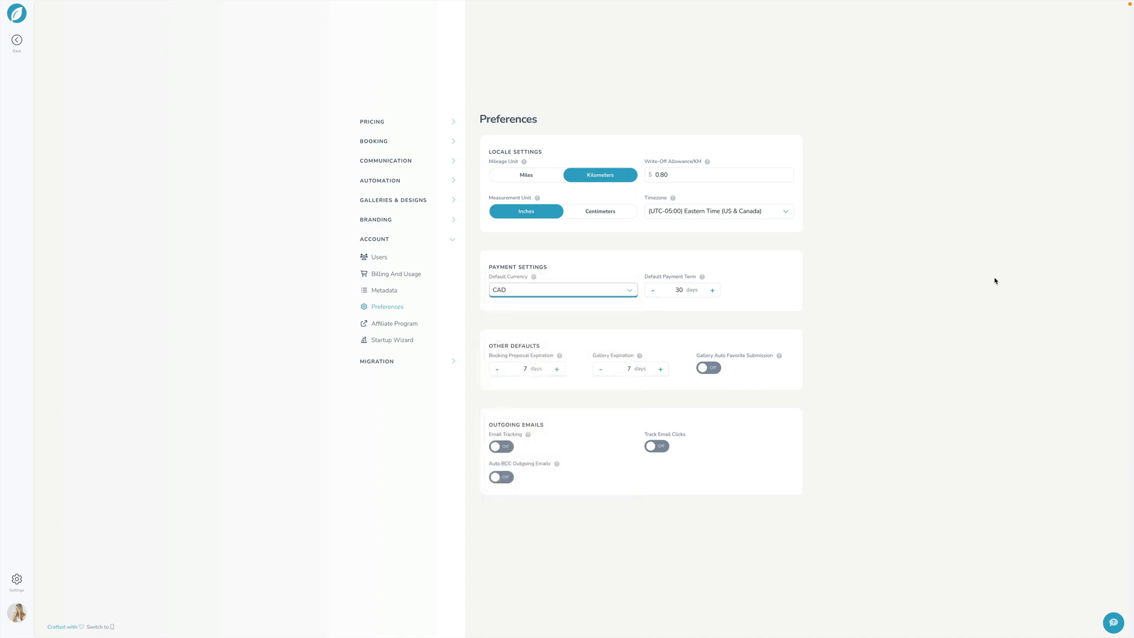
mouse_move(673, 279)
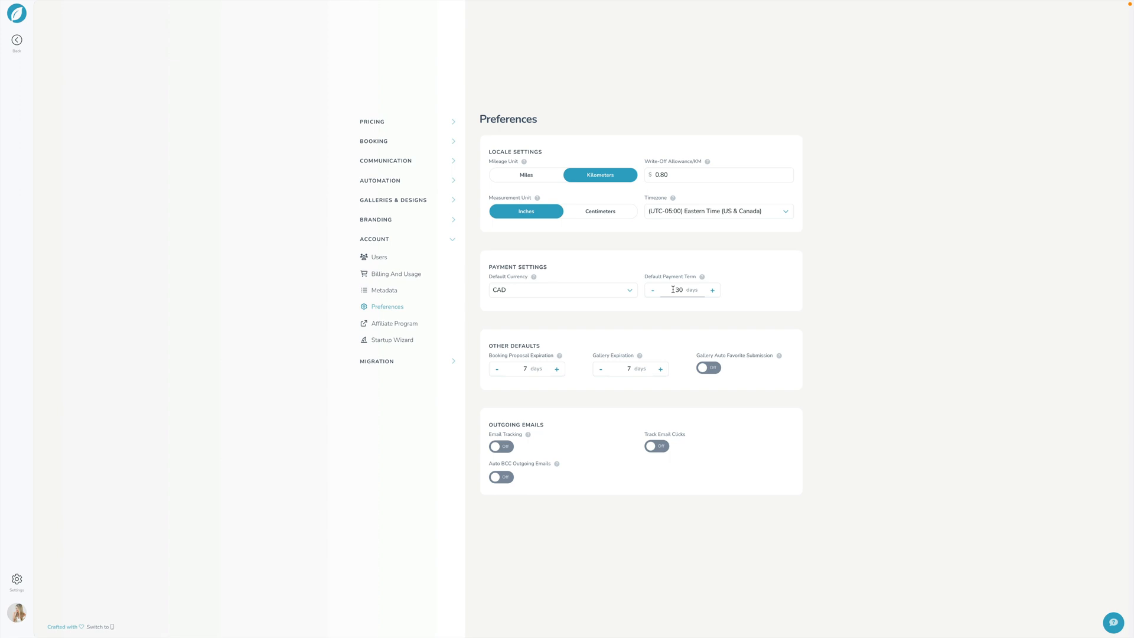
mouse_move(541, 338)
type("4")
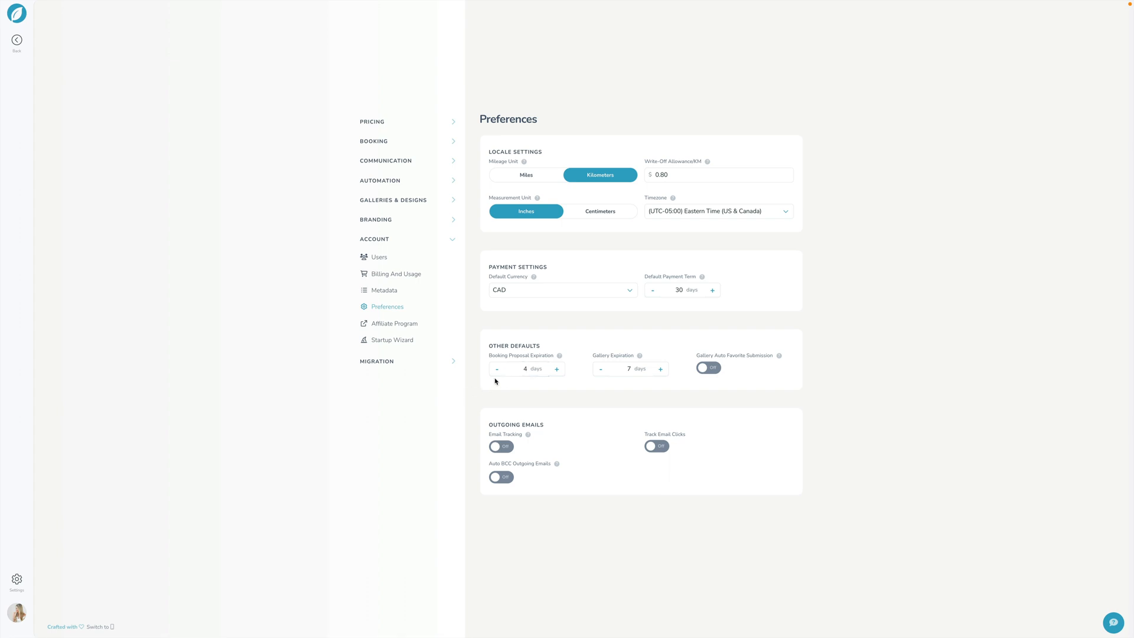
- Raise booking proposal expiration to 5 days and gallery expiration toward 14 days
left_click(557, 369)
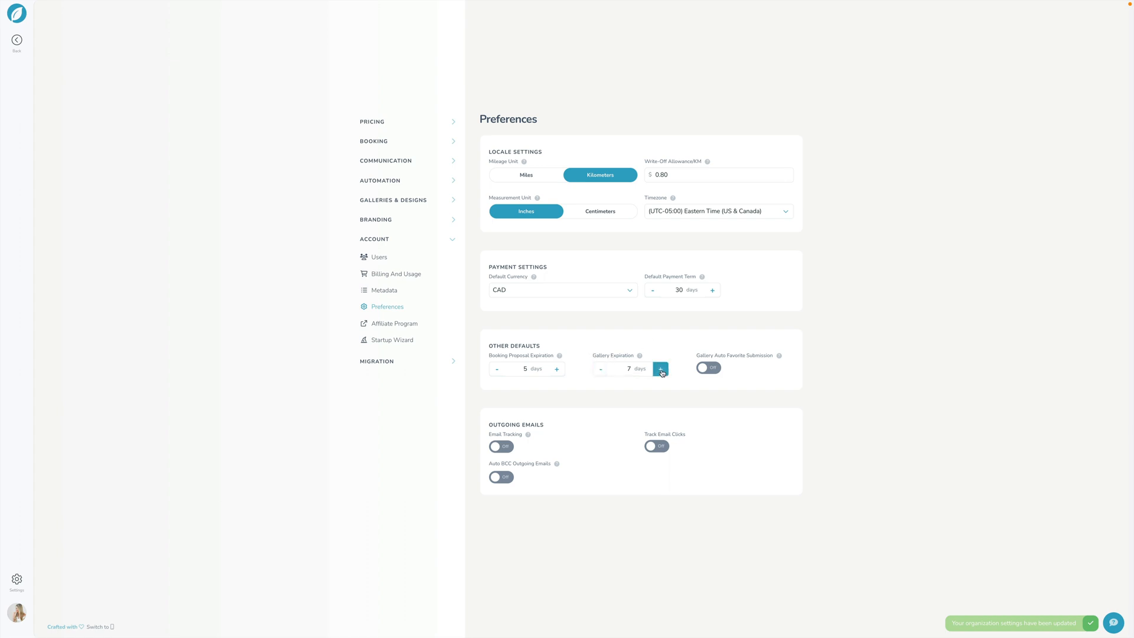
left_click(660, 369)
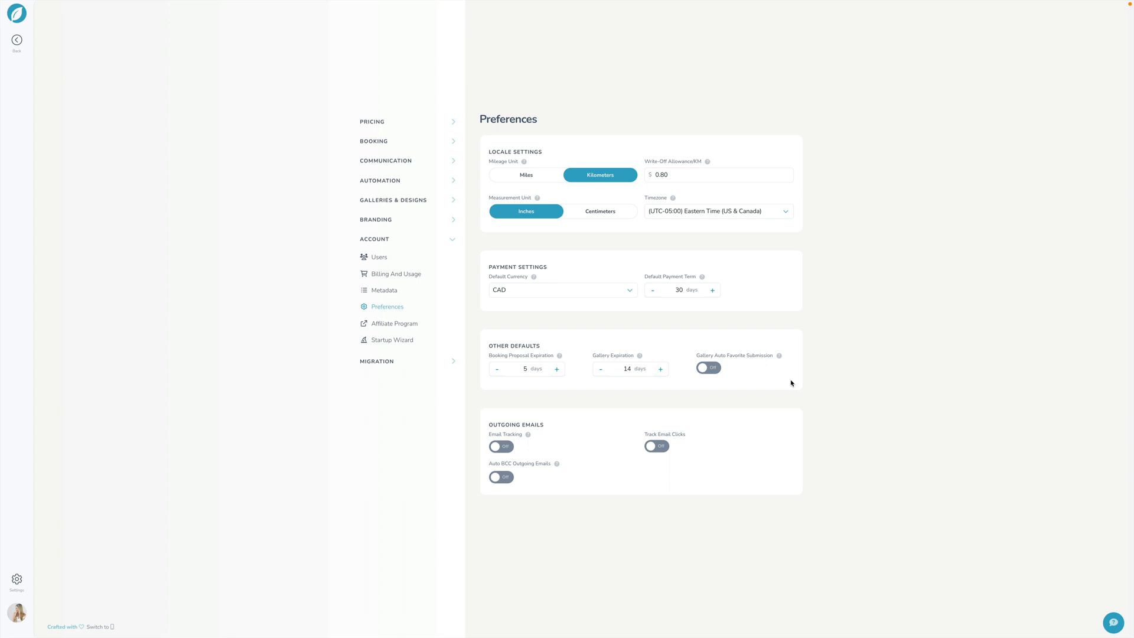
left_click(708, 367)
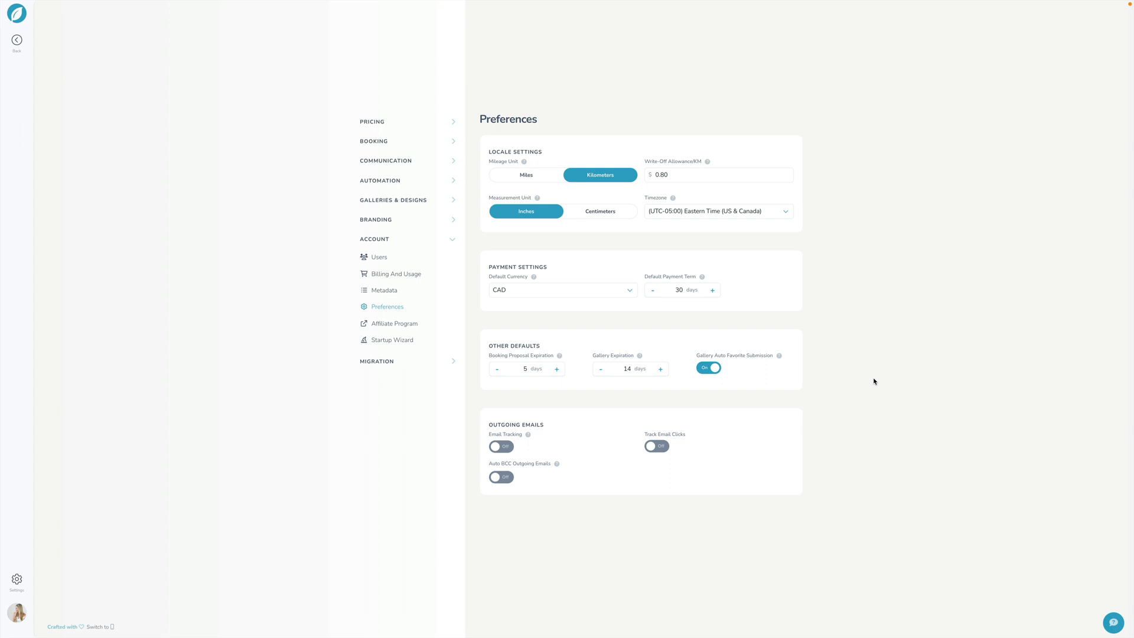
mouse_move(686, 362)
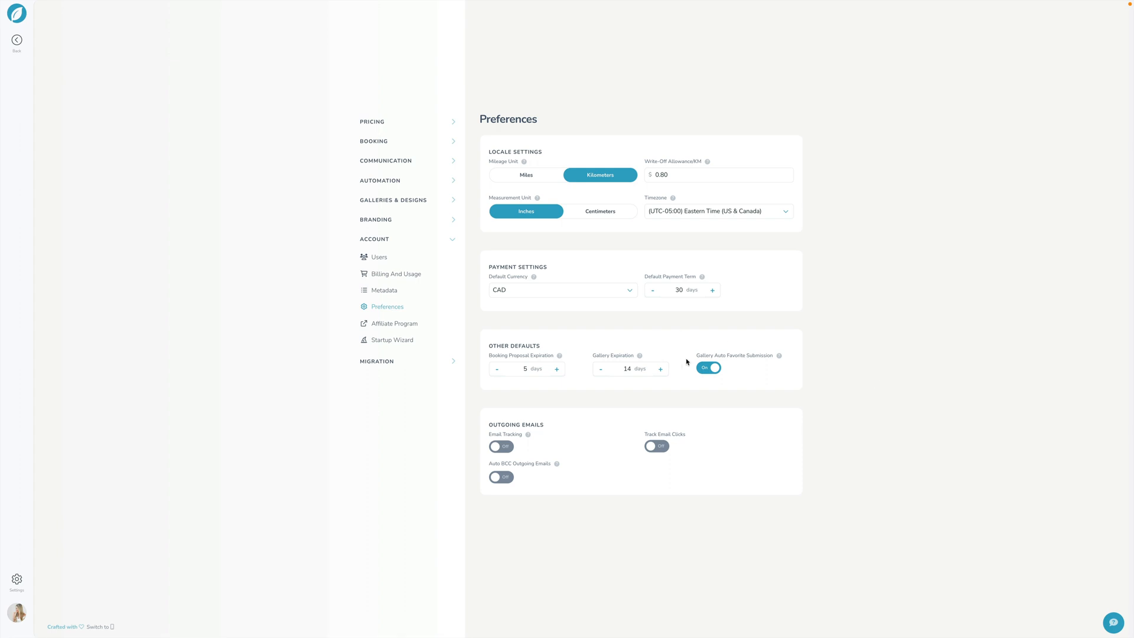
left_click(709, 367)
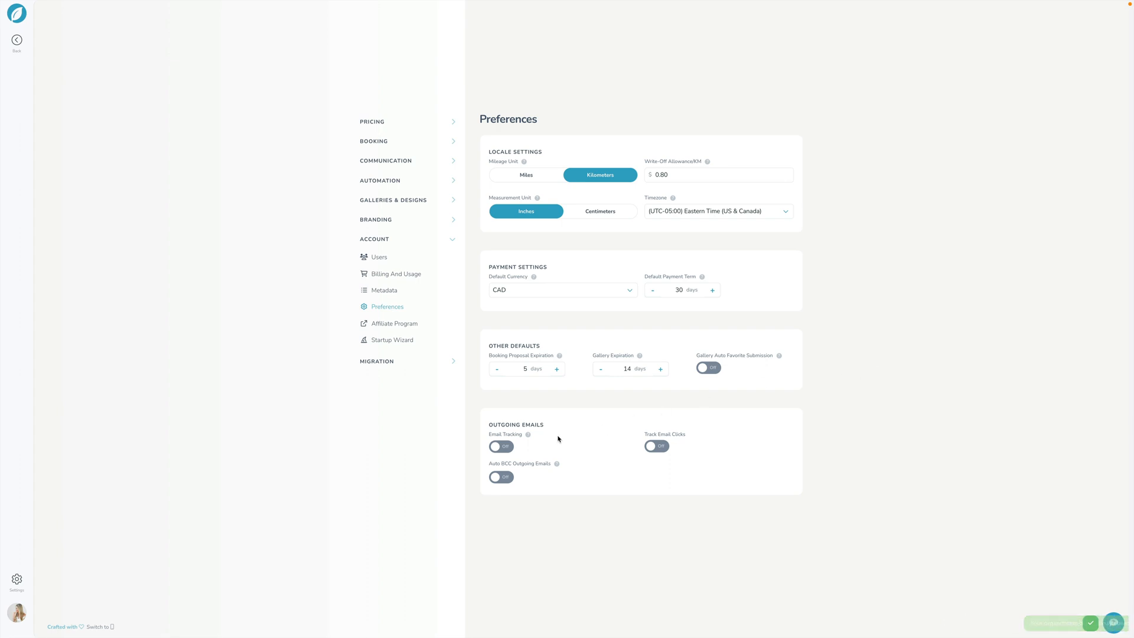
mouse_move(519, 420)
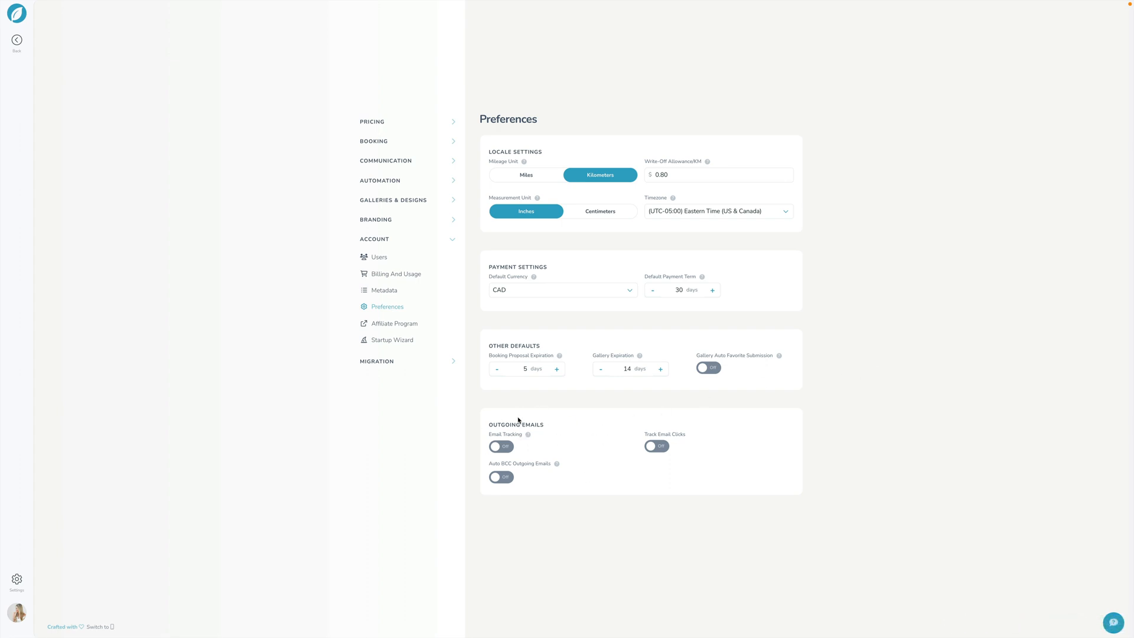
left_click(500, 447)
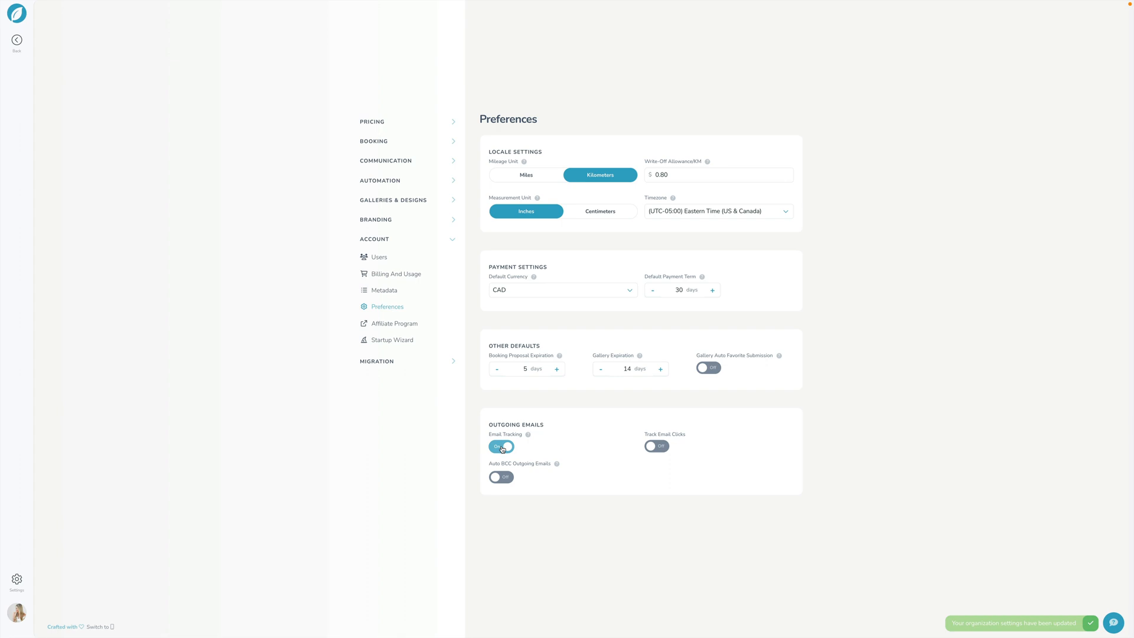
left_click(656, 446)
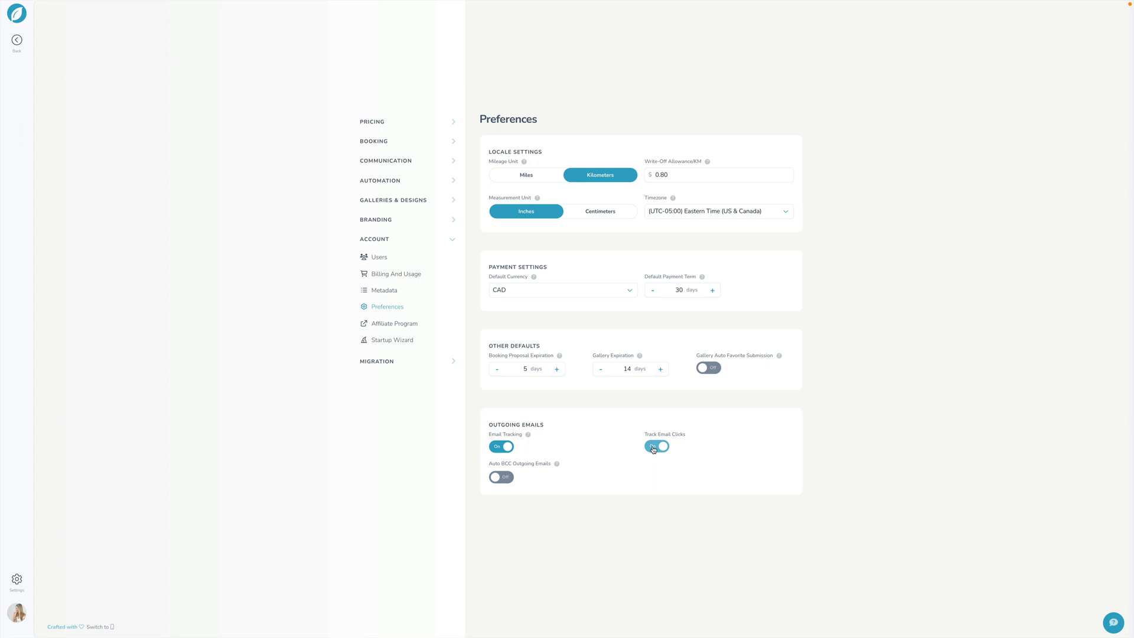
left_click(656, 445)
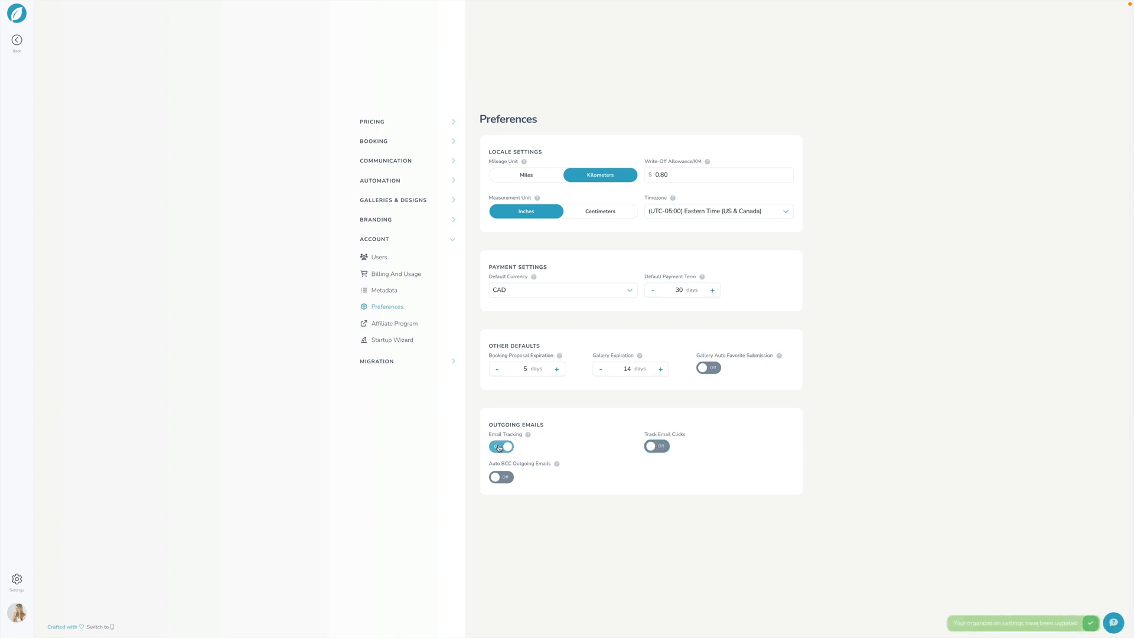
left_click(500, 445)
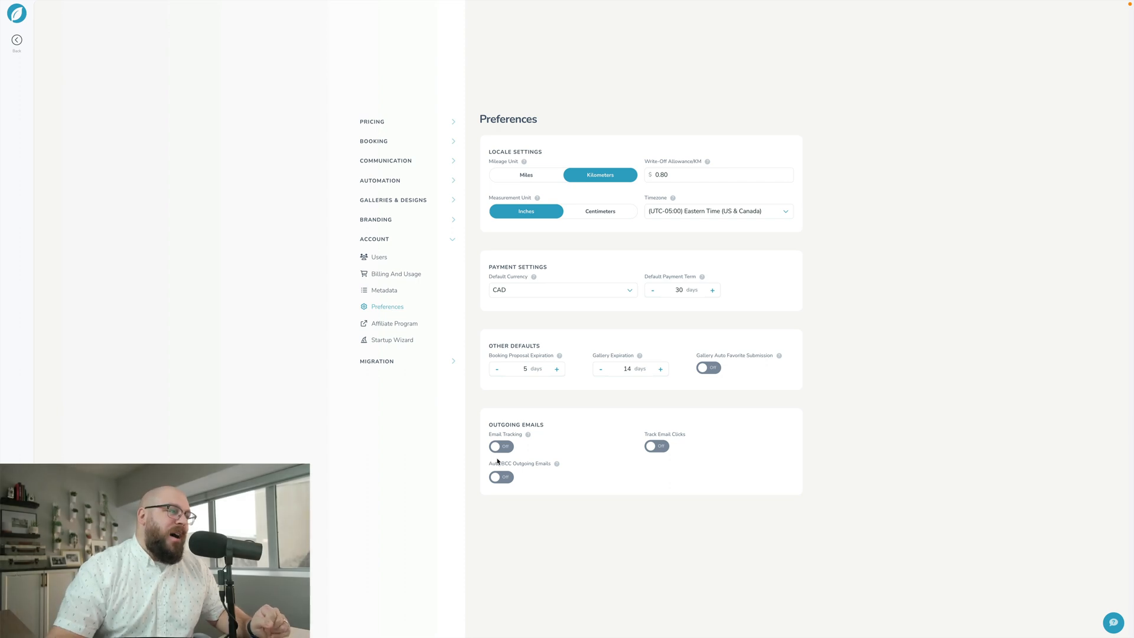
left_click(500, 476)
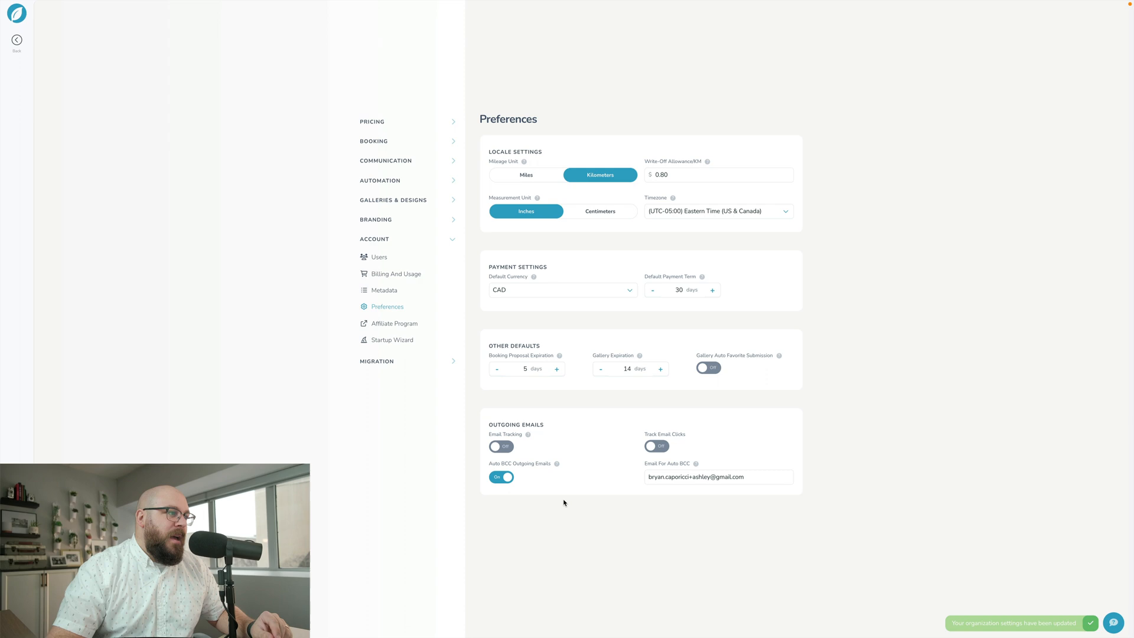
mouse_move(560, 510)
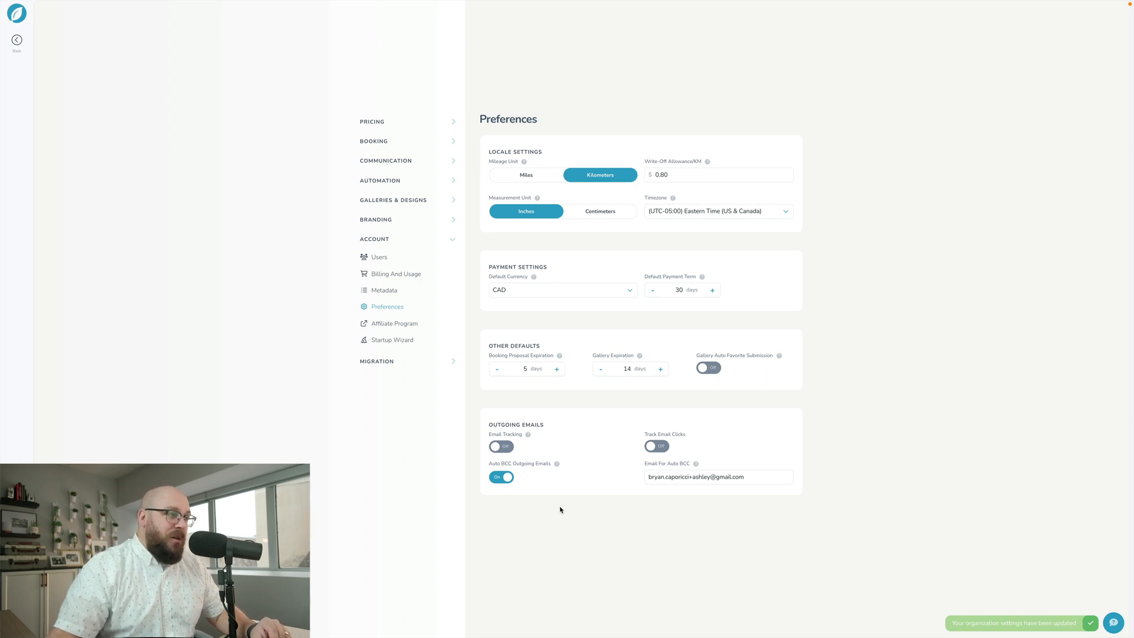
left_click(695, 477)
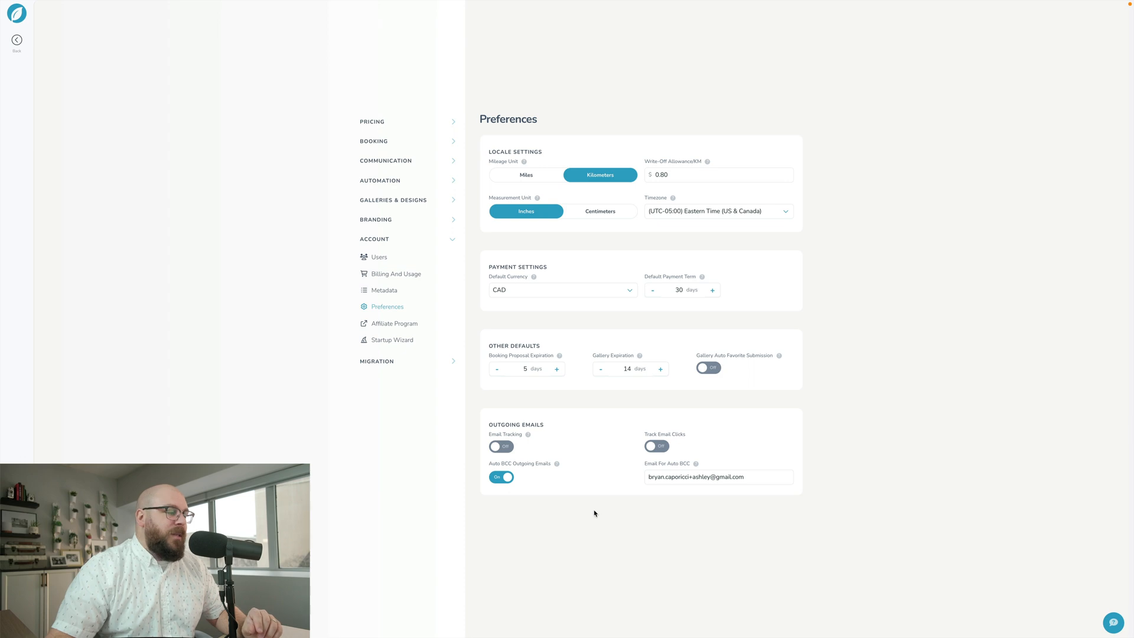
left_click(500, 476)
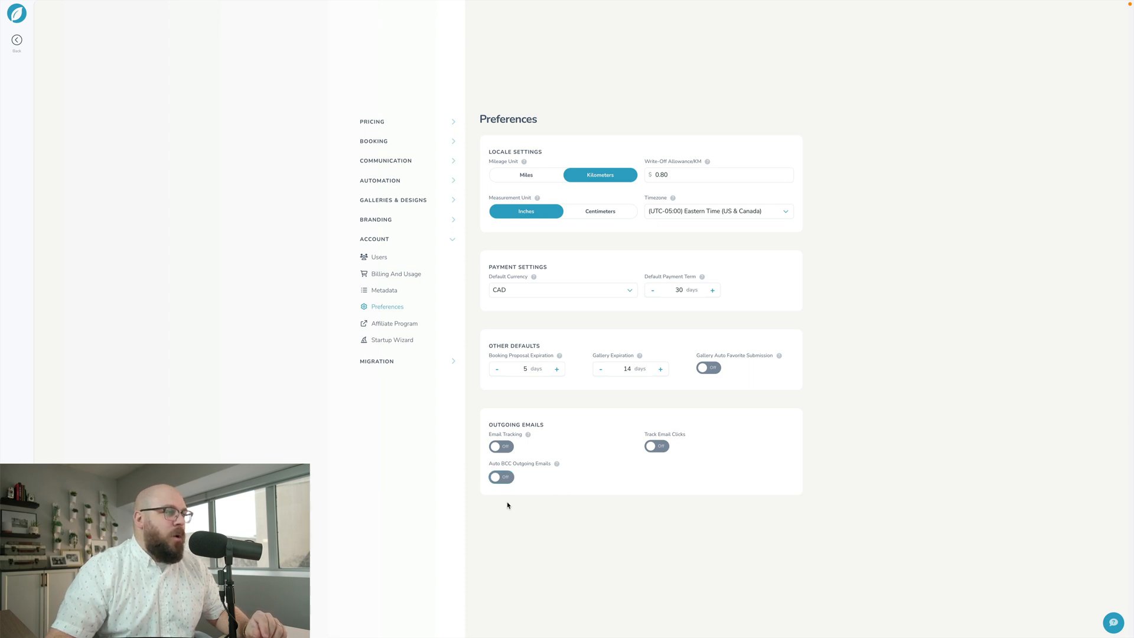